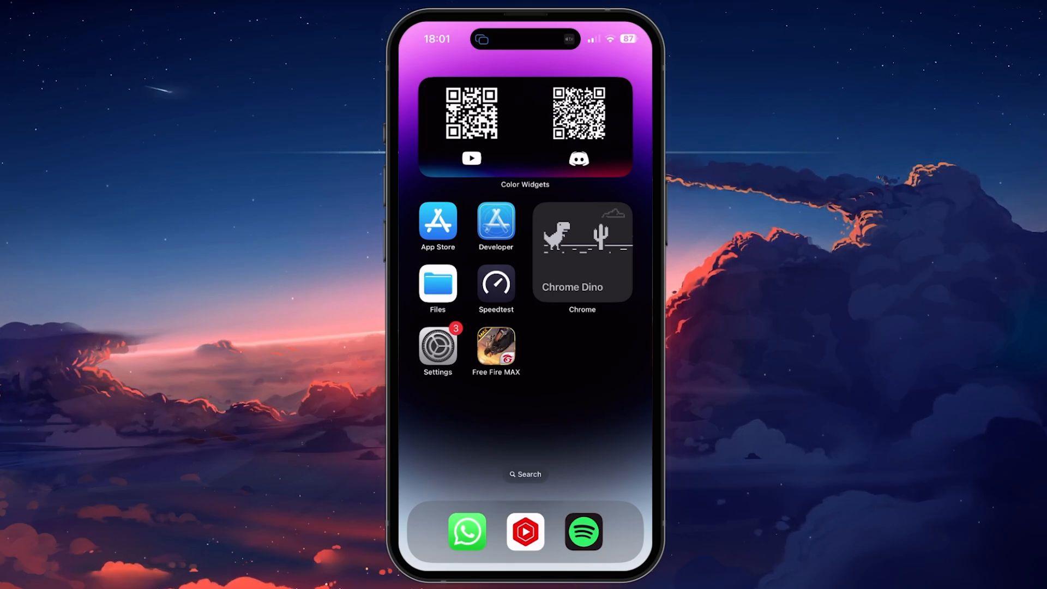
# Launch Settings to reach the Face ID & Passcode page.
pyautogui.click(437, 346)
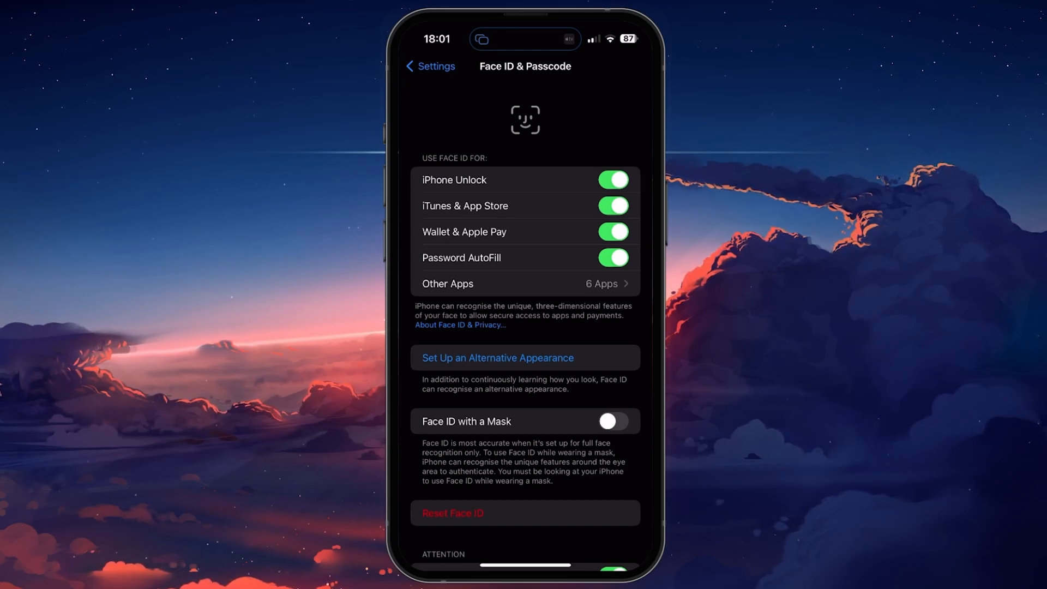
# Confirm WhatsApp and five other apps may use Face ID, then return to Settings.
pyautogui.click(524, 283)
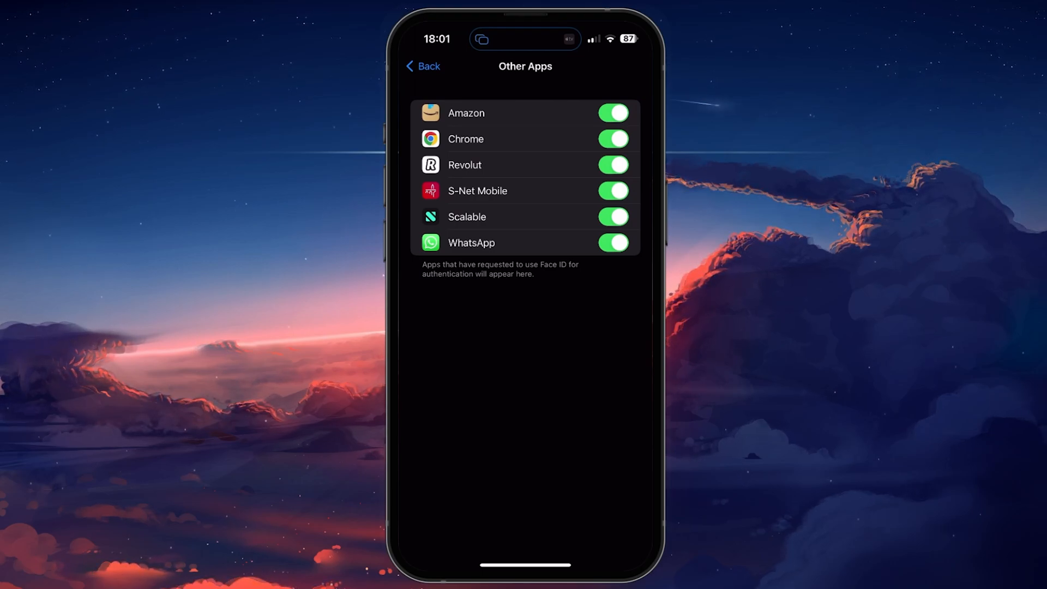
pyautogui.click(421, 66)
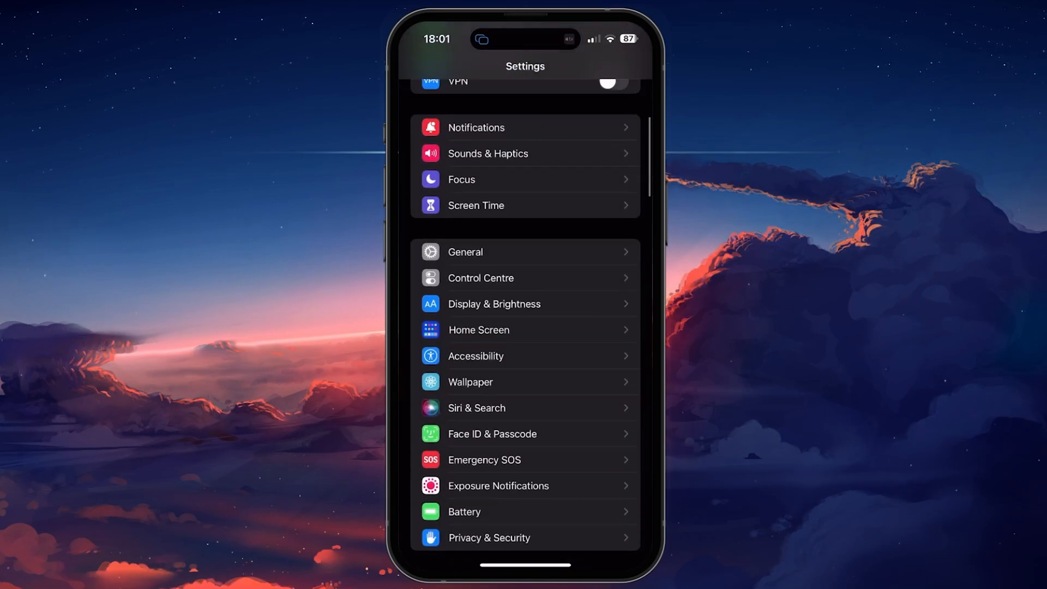
# Go to Screen Time App Limits, past the Signal limit, and start a new limit.
pyautogui.scroll(-3)
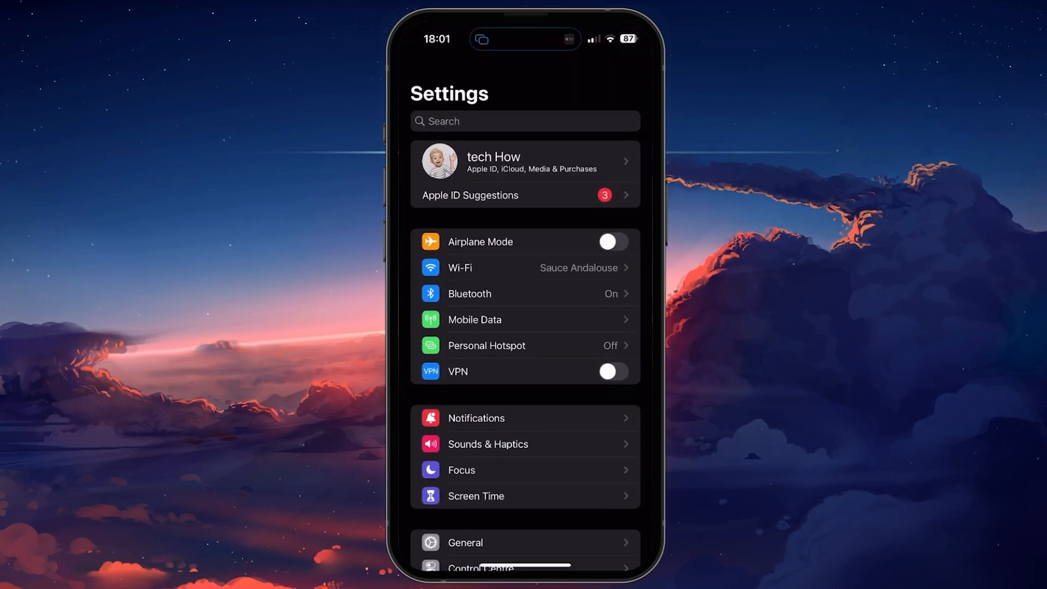
pyautogui.click(475, 496)
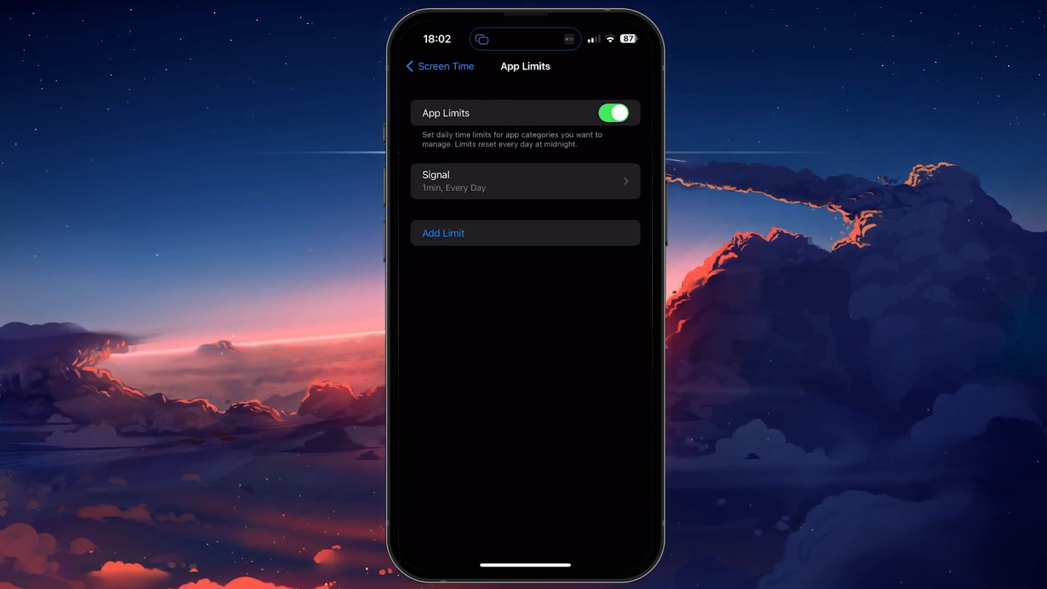
pyautogui.click(443, 233)
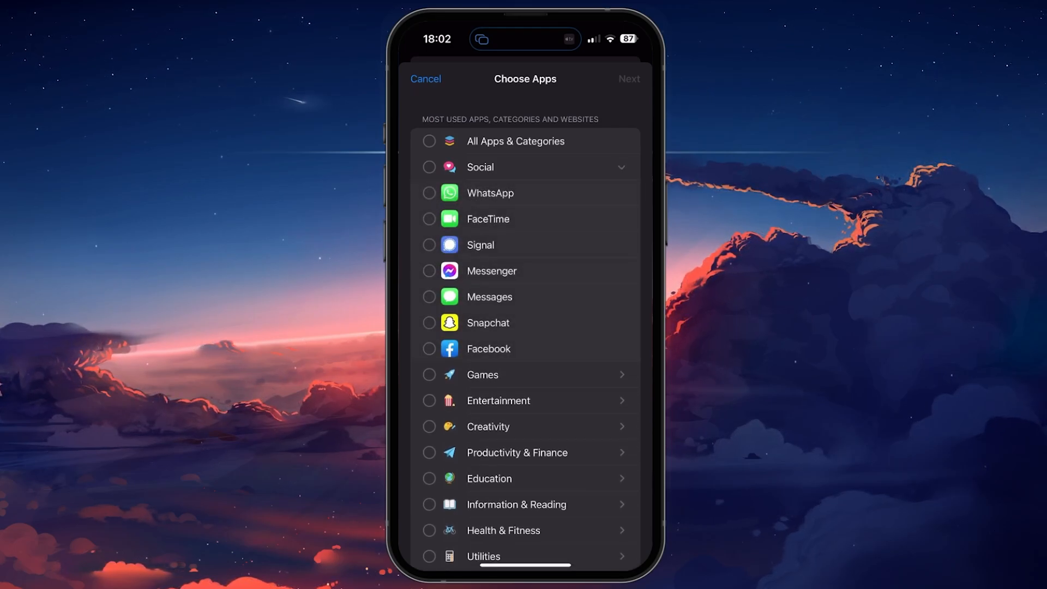
# Pick Messages for a 1-minute daily limit and return to the Home Screen.
pyautogui.click(429, 297)
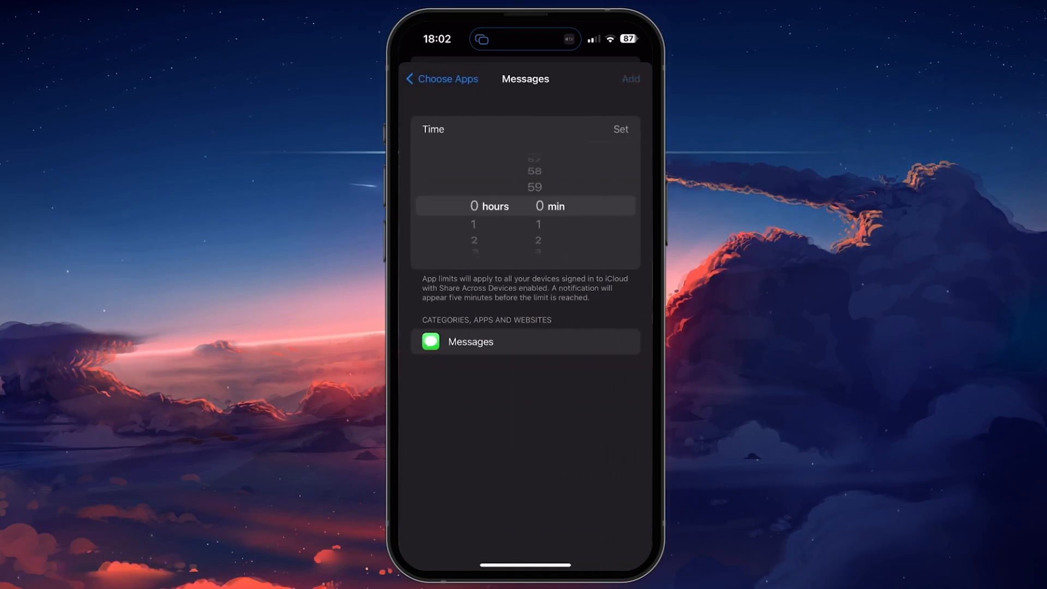
pyautogui.scroll(-3)
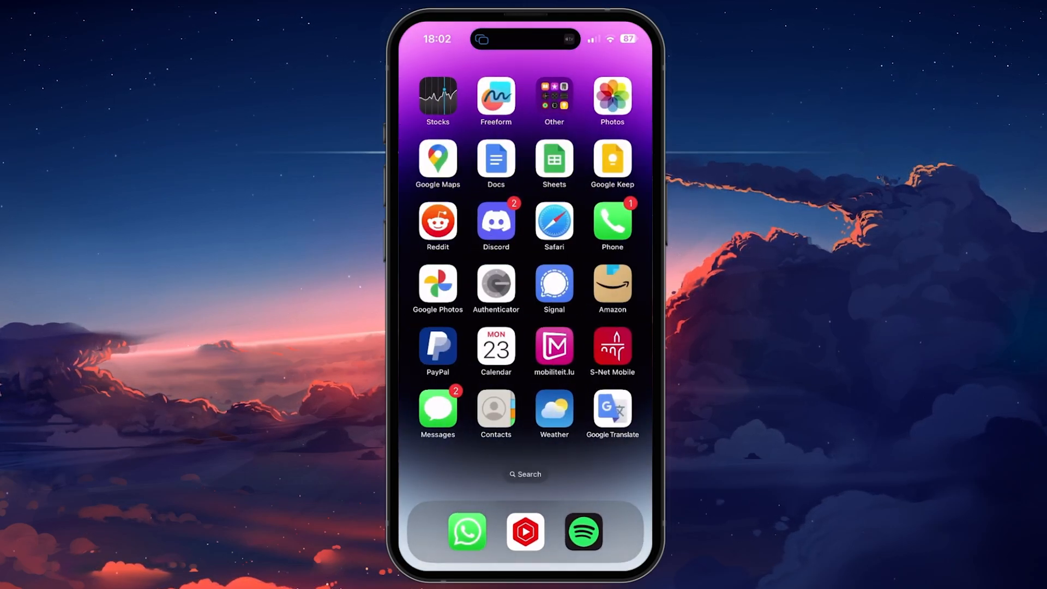
# Test the Messages limit, then move to the Home Screen page with Settings.
pyautogui.click(553, 283)
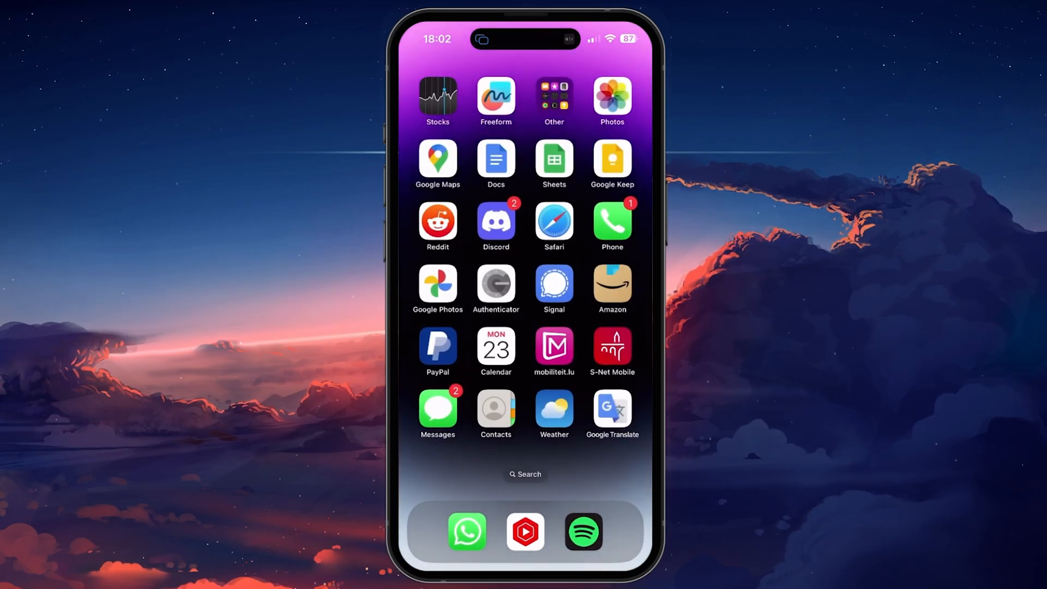
pyautogui.hscroll(-3)
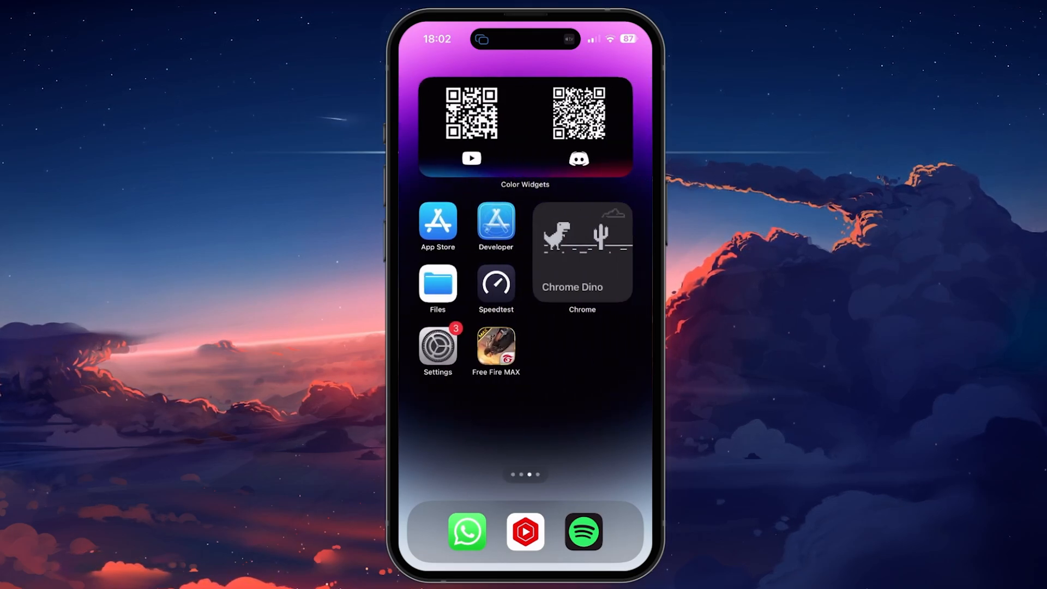